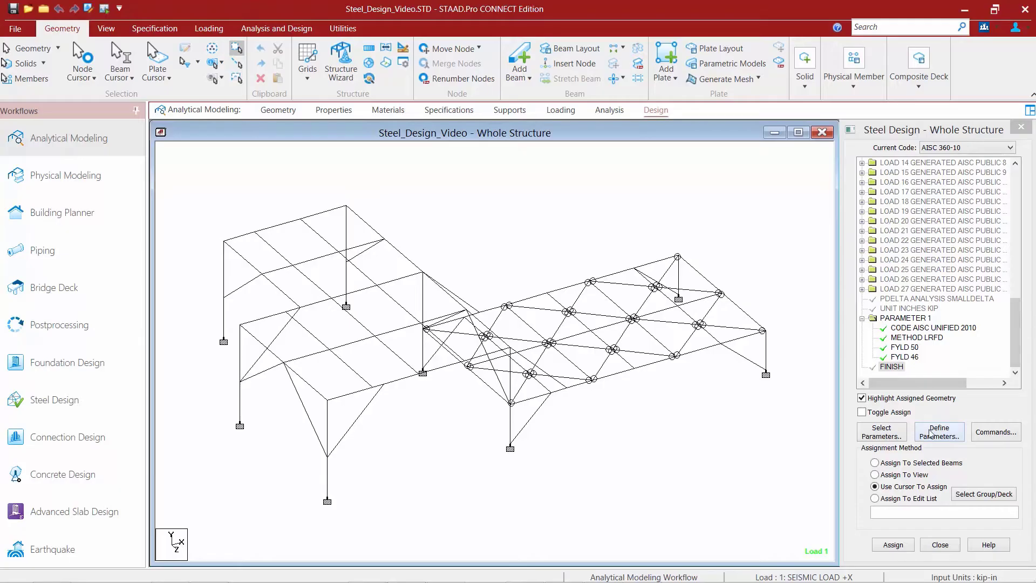
- Add a maximum allowable depth DMAX of 8 in to the design parameters
{"action": "left_click", "coordinate": [939, 432]}
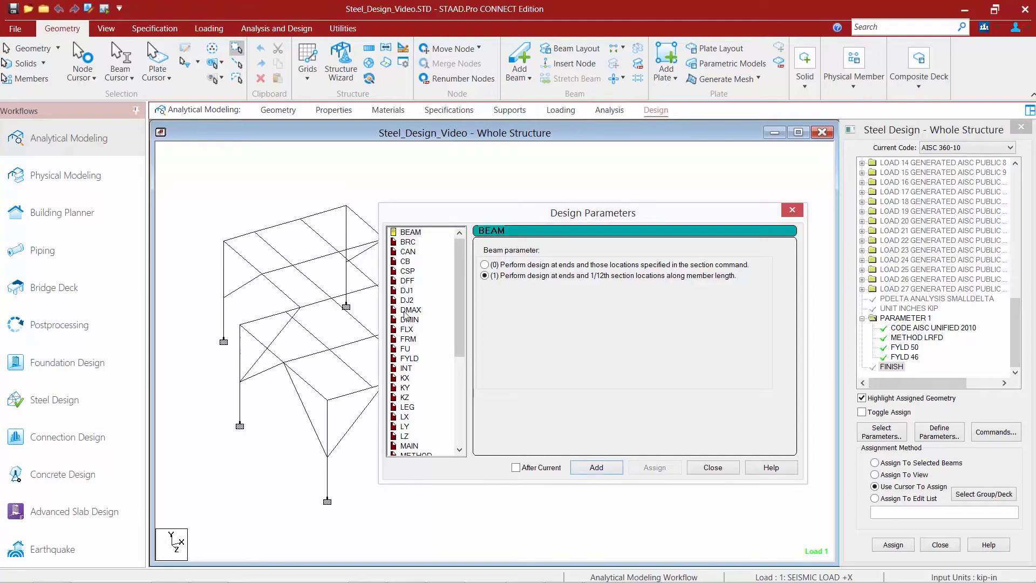
{"action": "left_click", "coordinate": [411, 309]}
{"action": "type", "text": "8"}
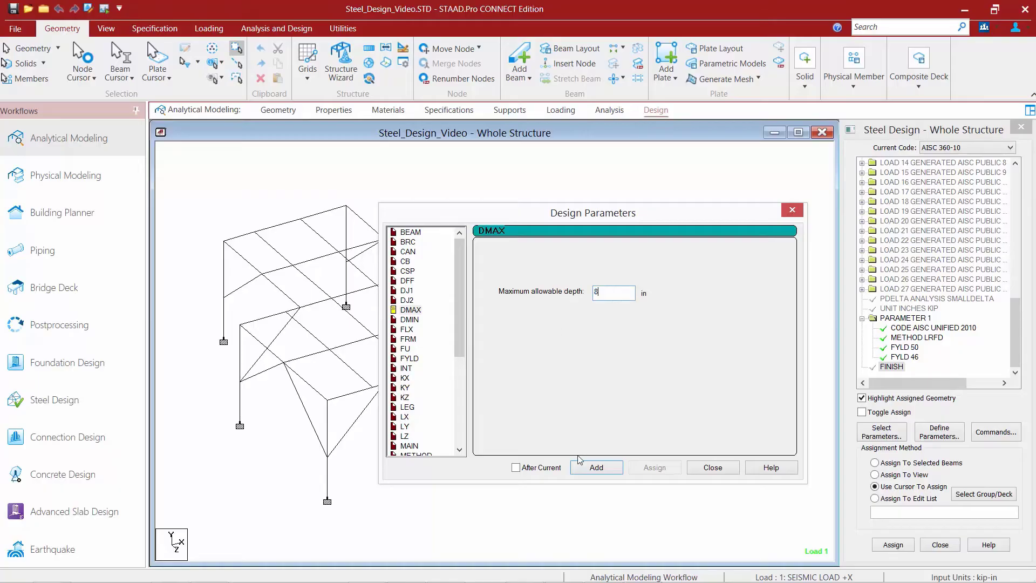
{"action": "left_click", "coordinate": [596, 468]}
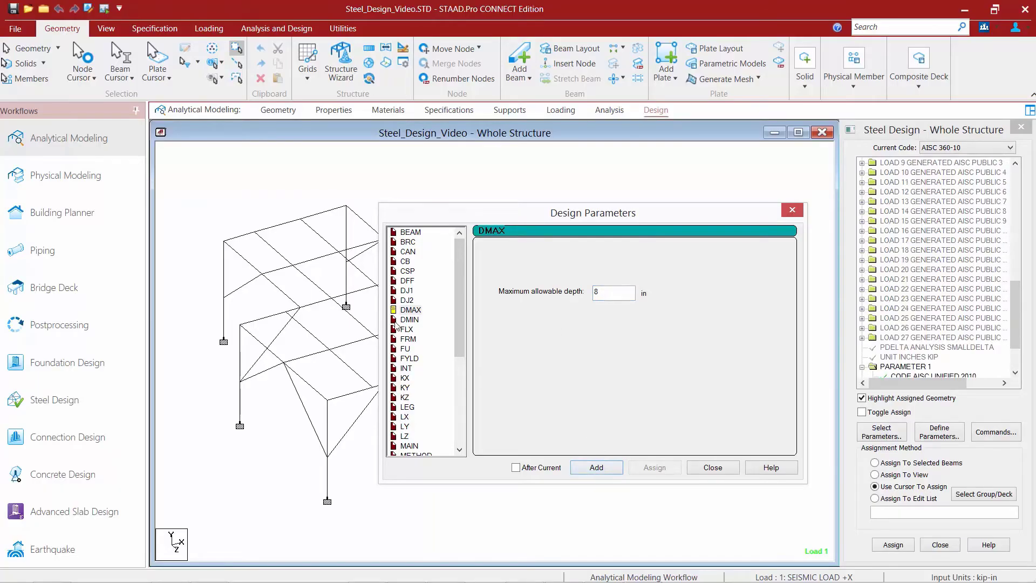
- Enter 8 in as the minimum required depth DMIN
{"action": "left_click", "coordinate": [410, 320]}
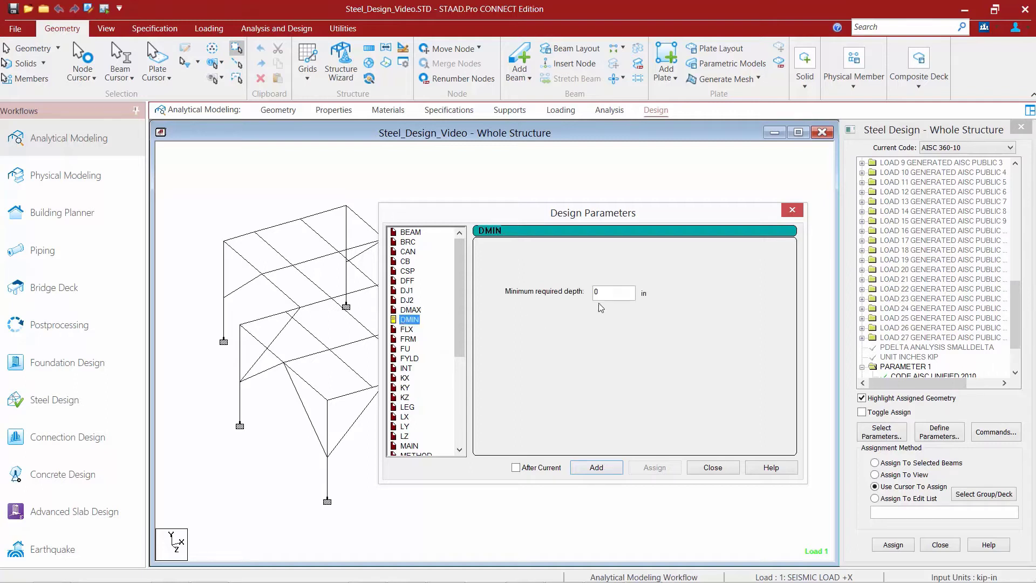
{"action": "left_click", "coordinate": [613, 293]}
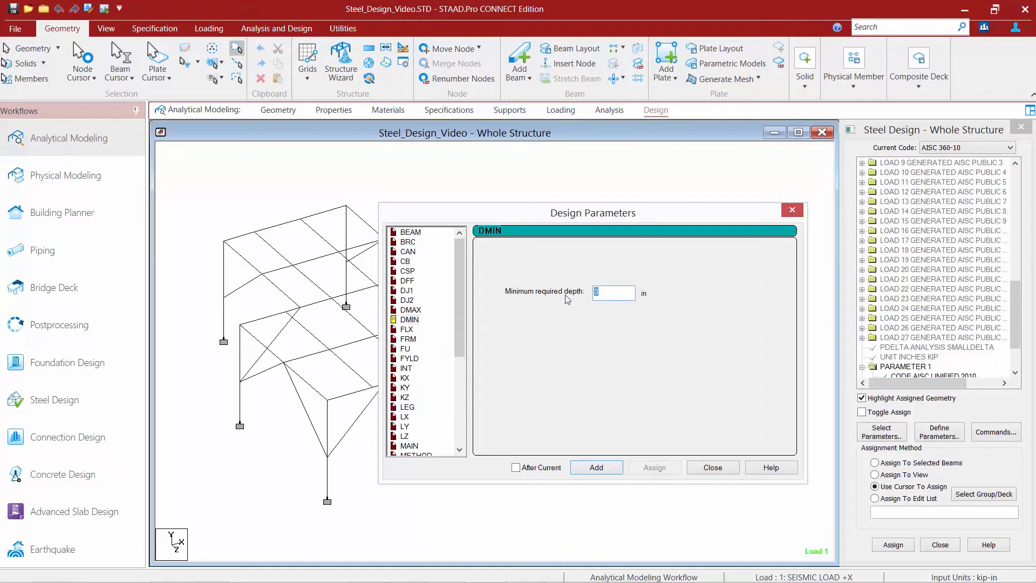
{"action": "type", "text": "8"}
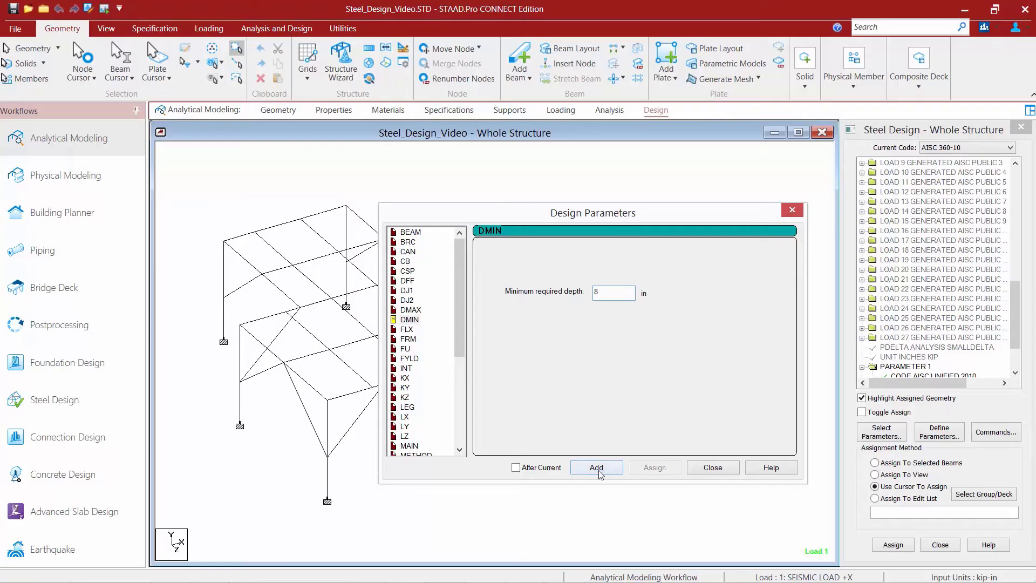
{"action": "mouse_move", "coordinate": [574, 432]}
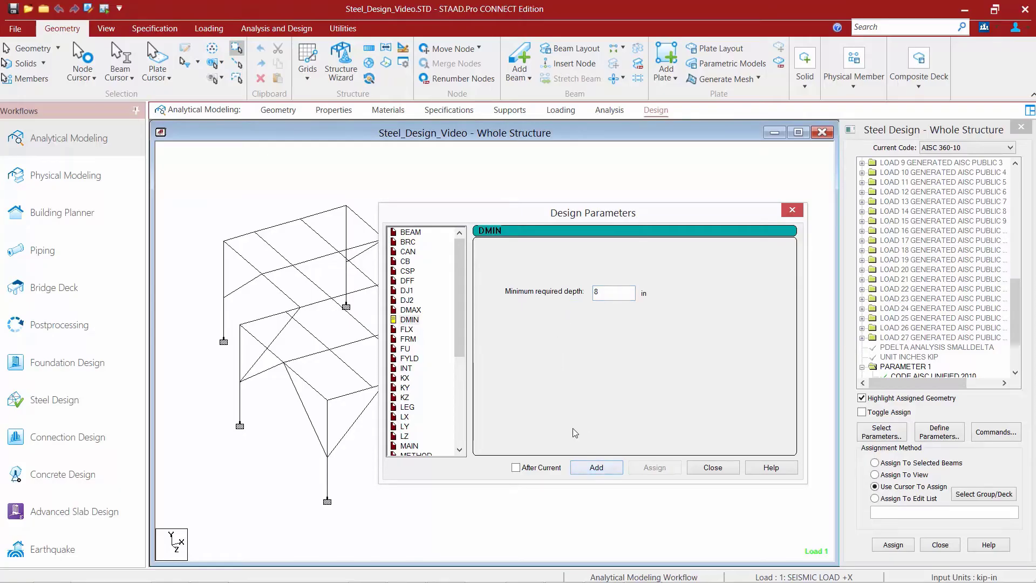
- Add a PROFILE W12 design parameter and finish defining parameters
{"action": "scroll", "scroll_direction": "down", "scroll_amount": 3}
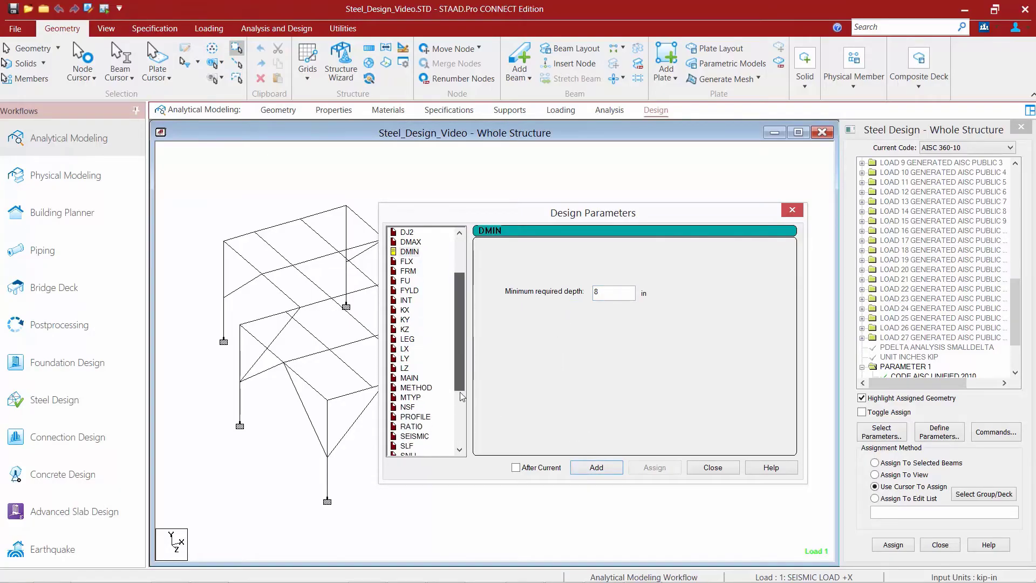
{"action": "left_click", "coordinate": [415, 320]}
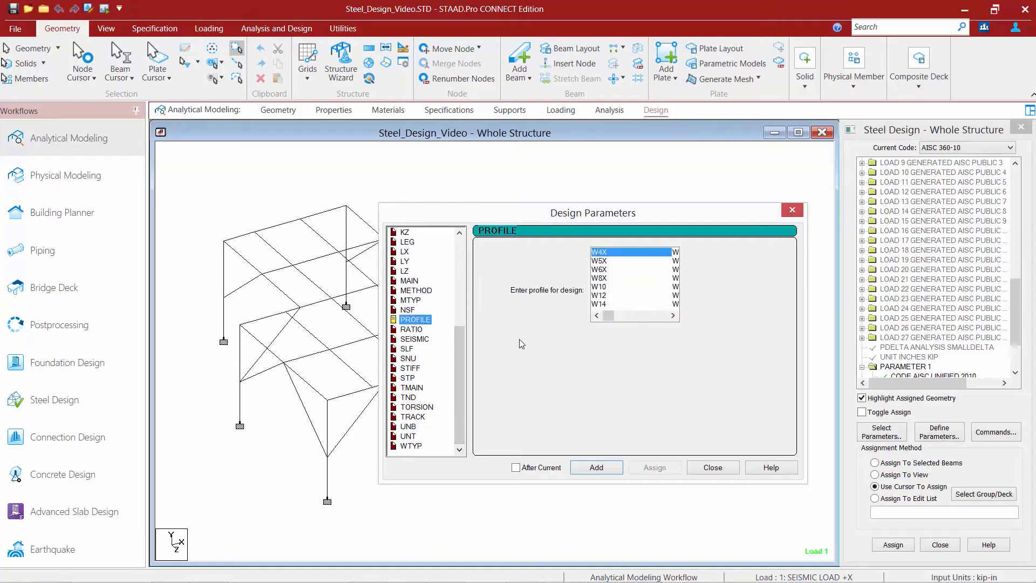
{"action": "mouse_move", "coordinate": [526, 346]}
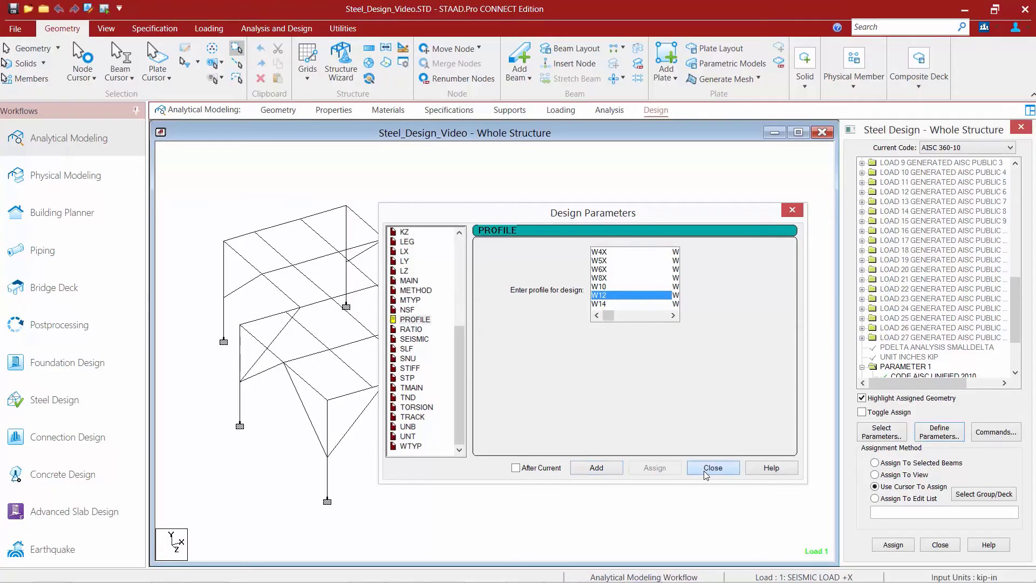
{"action": "left_click", "coordinate": [712, 467]}
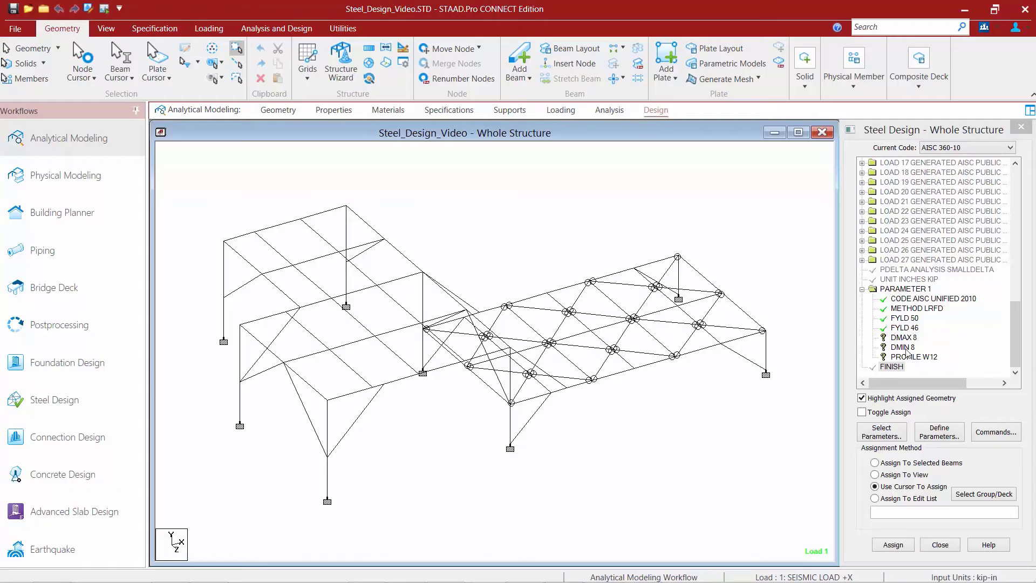
- Assign DMAX 8 to all members of the _COLUMNS group
{"action": "left_click", "coordinate": [905, 337]}
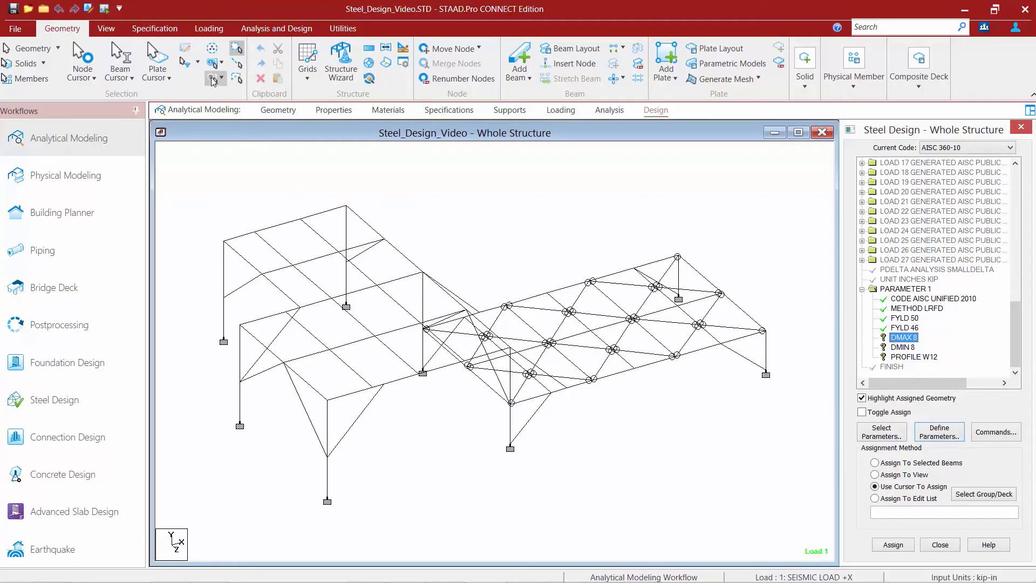
{"action": "left_click", "coordinate": [212, 79]}
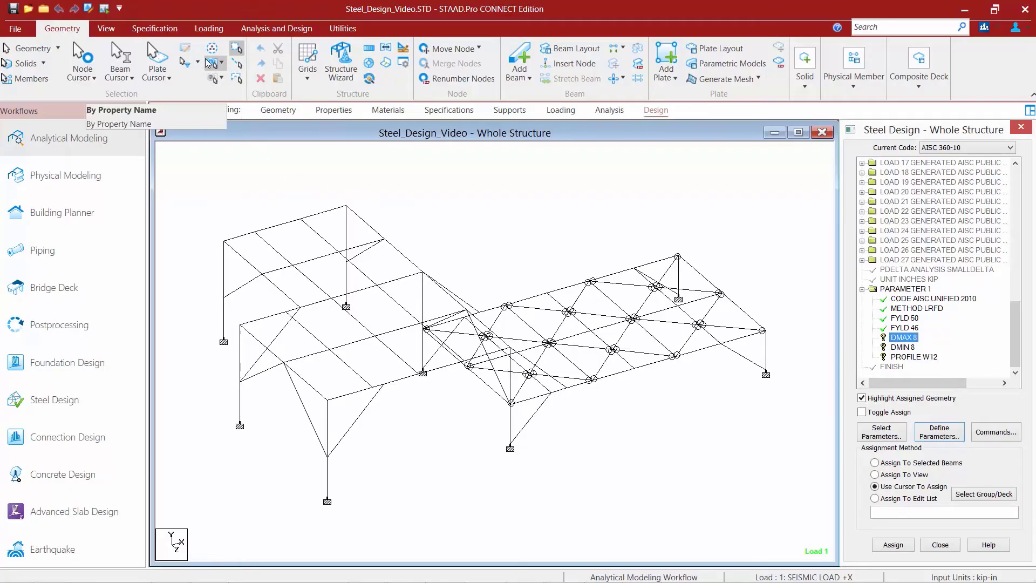
{"action": "mouse_move", "coordinate": [210, 49]}
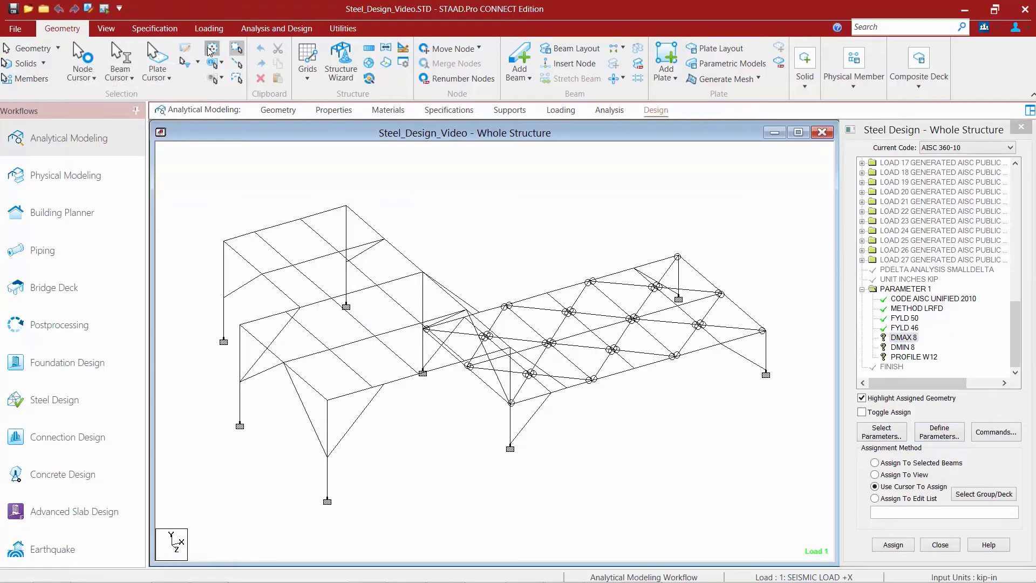
{"action": "left_click", "coordinate": [985, 493]}
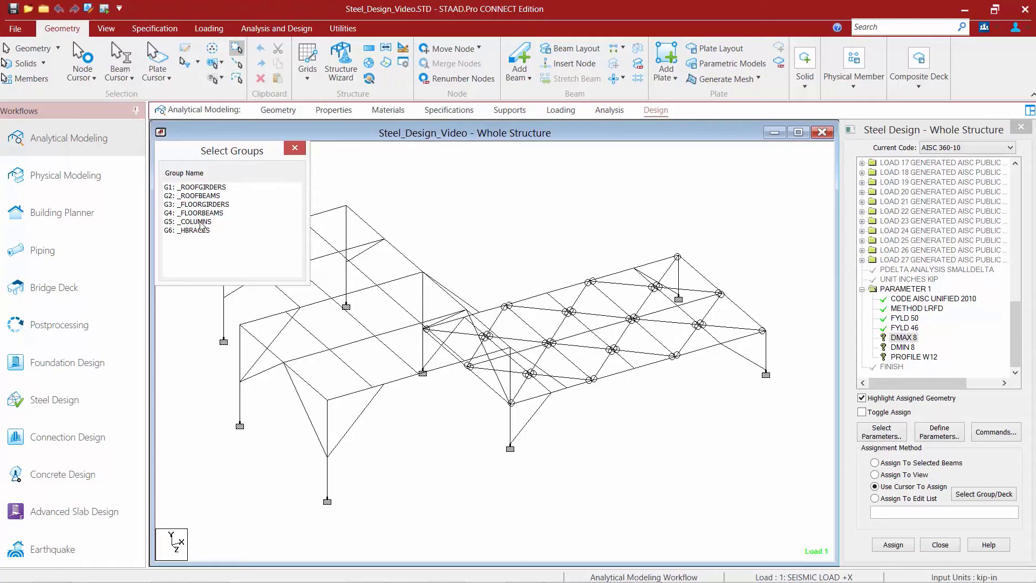
{"action": "left_click", "coordinate": [195, 222]}
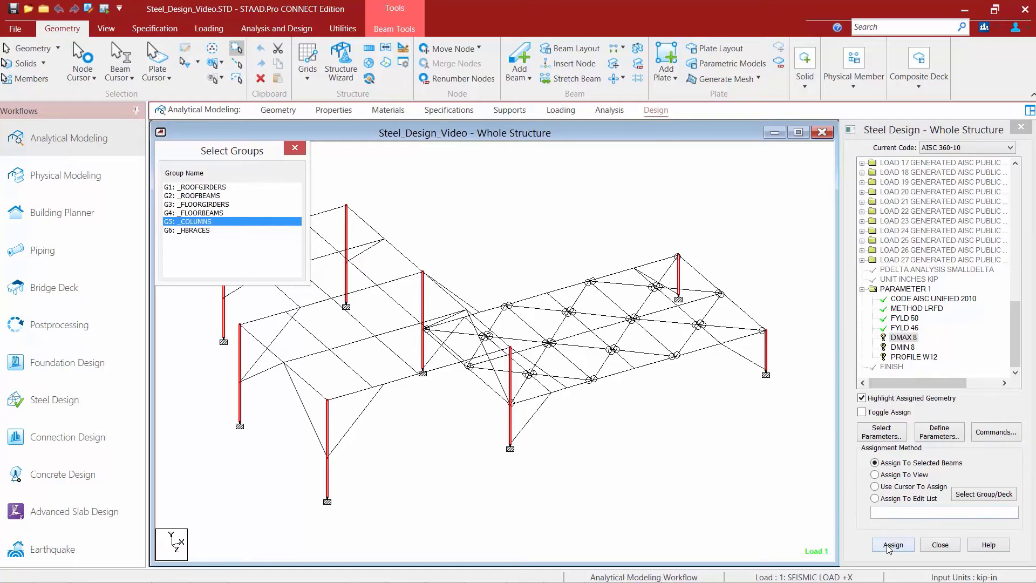
{"action": "left_click", "coordinate": [893, 544]}
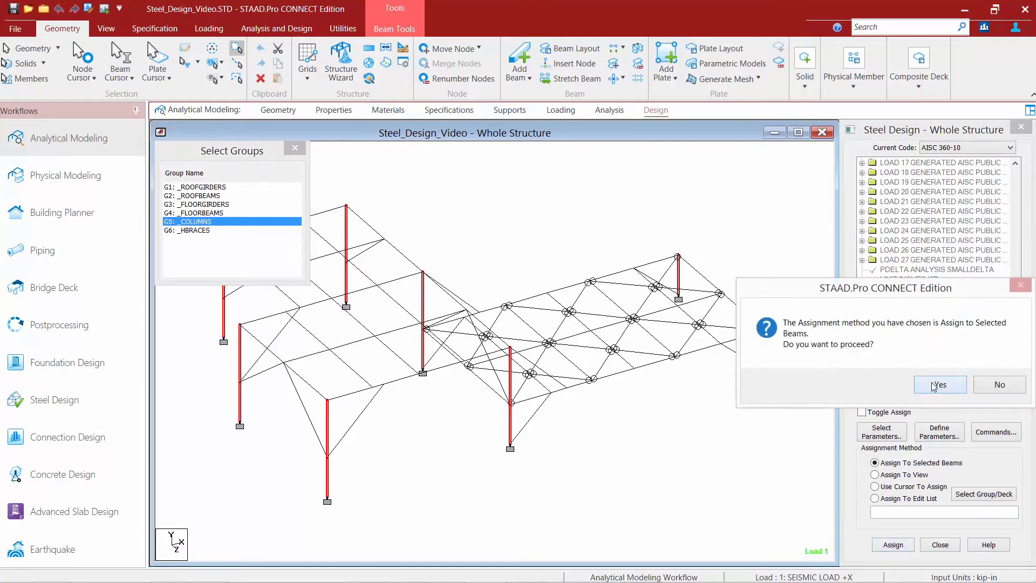
{"action": "left_click", "coordinate": [938, 384]}
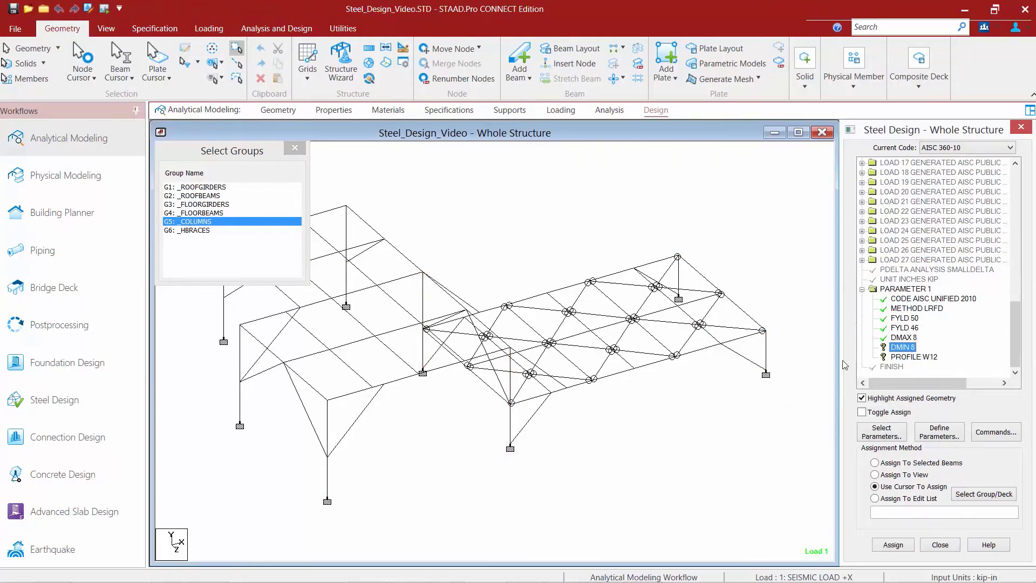
{"action": "mouse_move", "coordinate": [407, 321]}
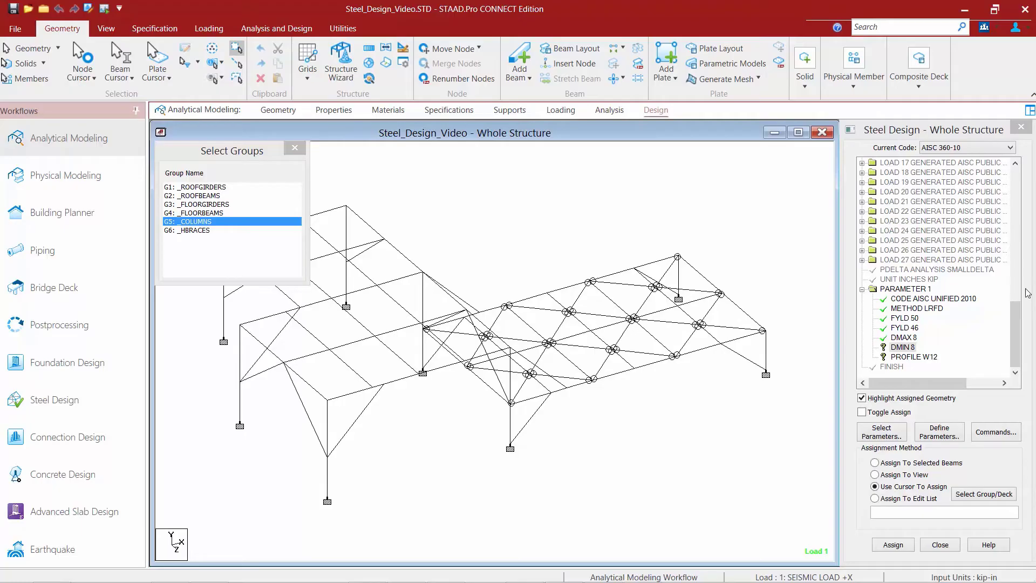
- Assign the parameter to the roof girder and roof beam groups
{"action": "left_click", "coordinate": [904, 346]}
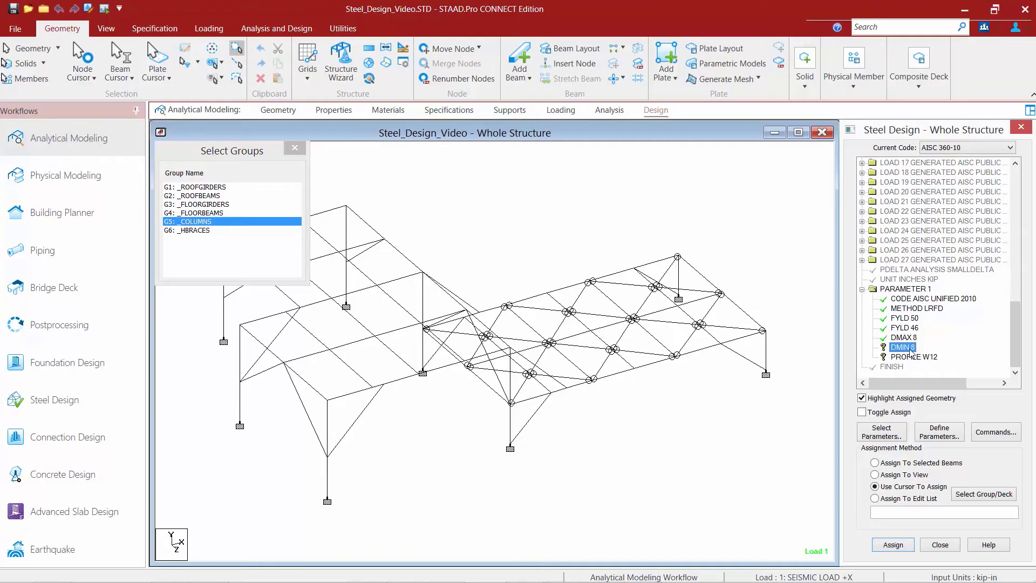
{"action": "mouse_move", "coordinate": [850, 340]}
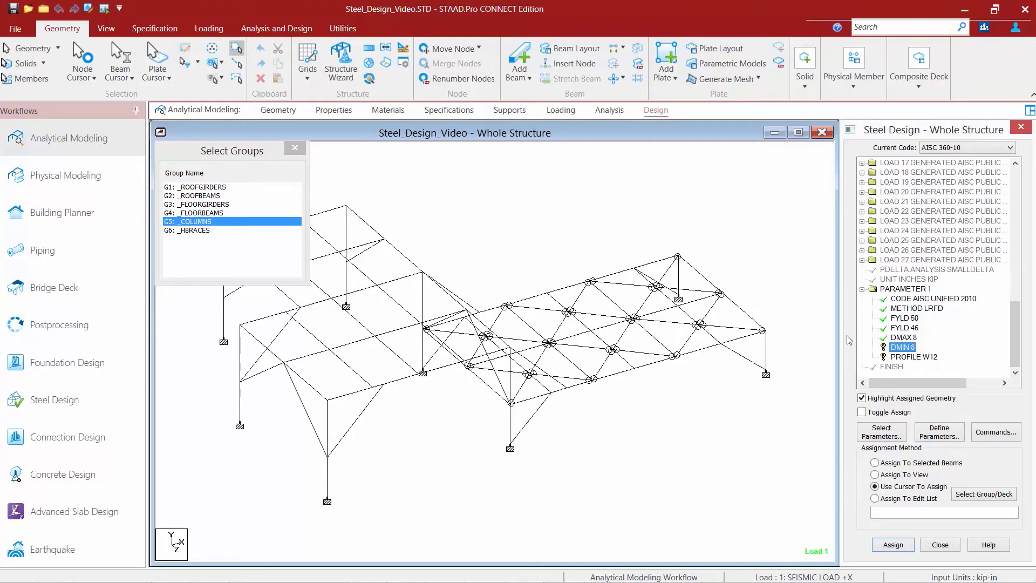
{"action": "left_click", "coordinate": [196, 187]}
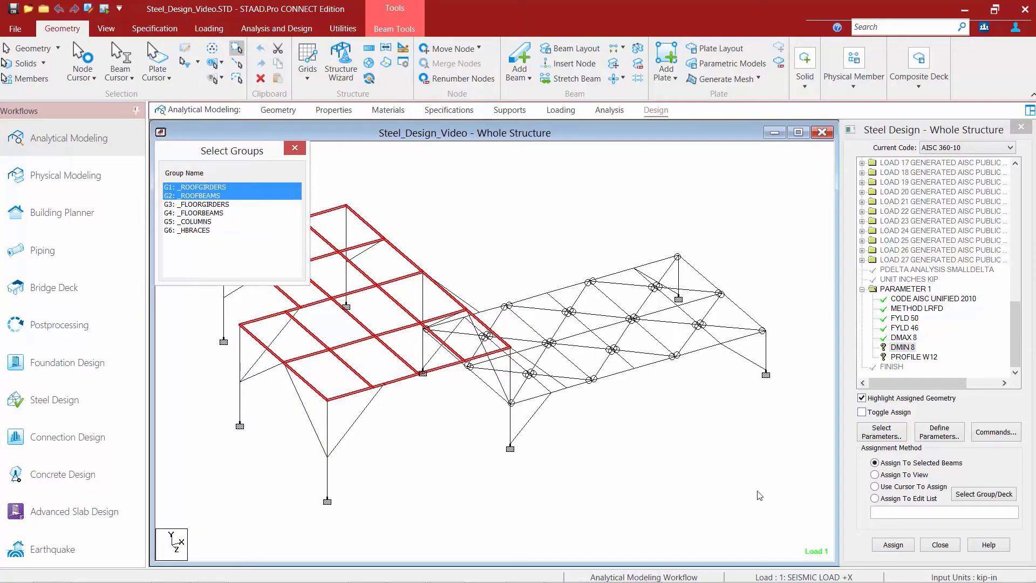
{"action": "left_click", "coordinate": [892, 544]}
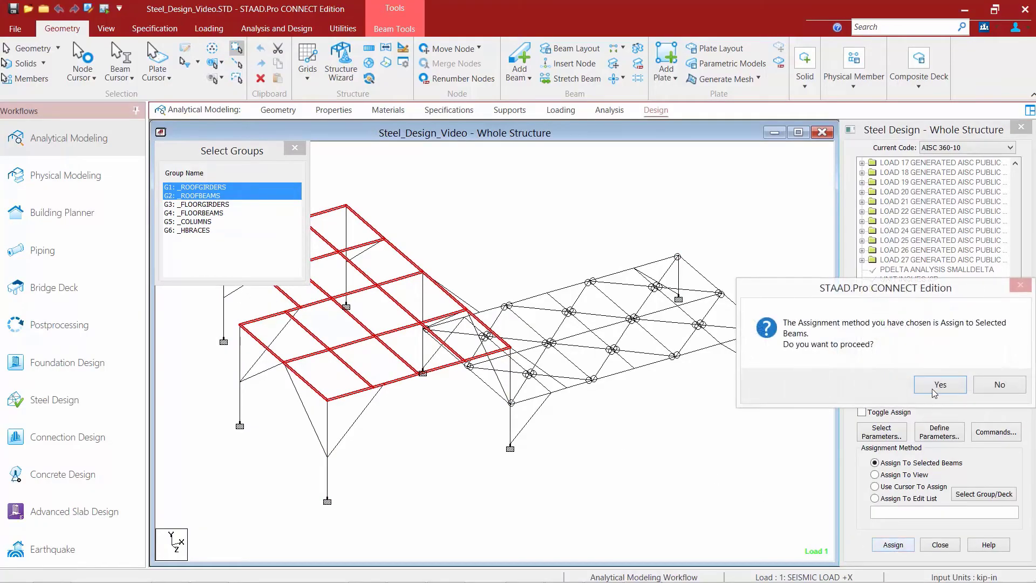
{"action": "left_click", "coordinate": [939, 384]}
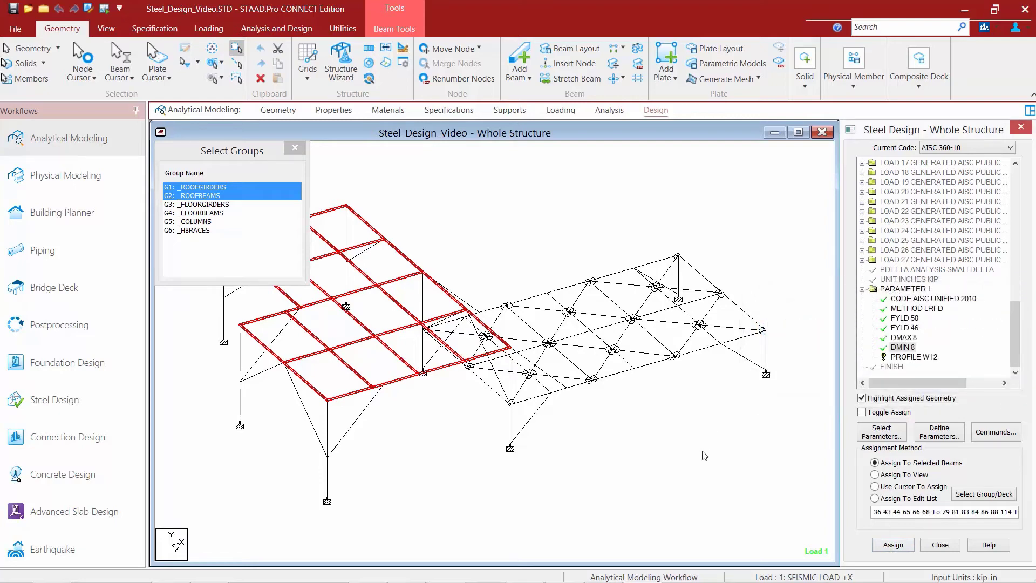
- Assign PROFILE W12 to the floor girder and floor beam groups and clear the selection
{"action": "left_click", "coordinate": [915, 357]}
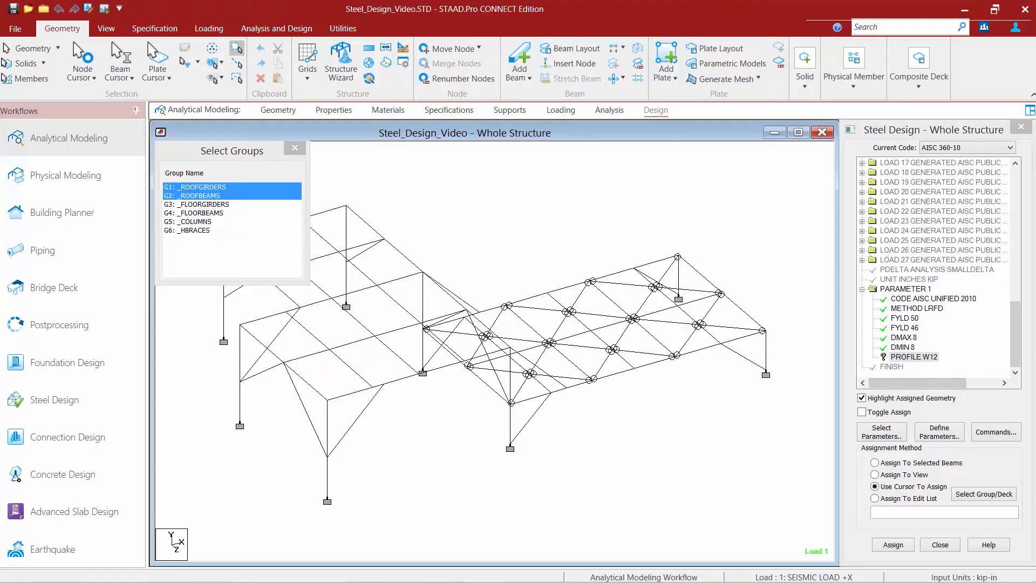
{"action": "mouse_move", "coordinate": [681, 338]}
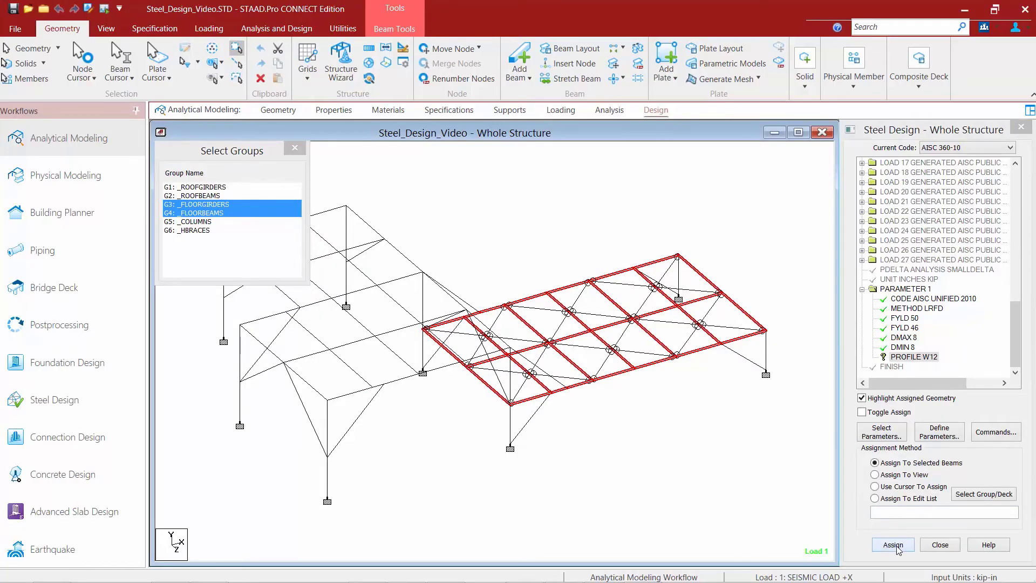
{"action": "left_click", "coordinate": [892, 544]}
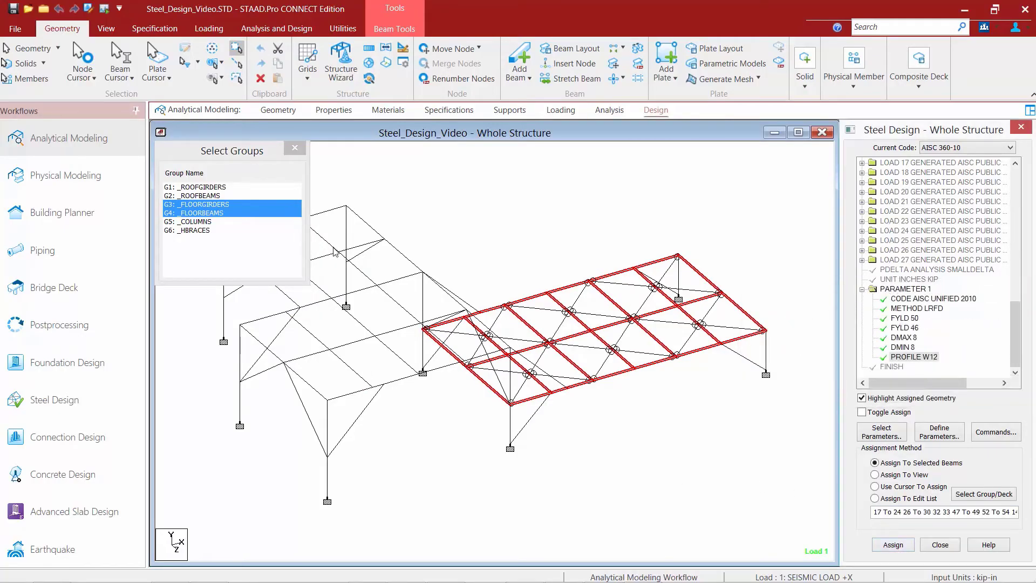
{"action": "left_click", "coordinate": [294, 148]}
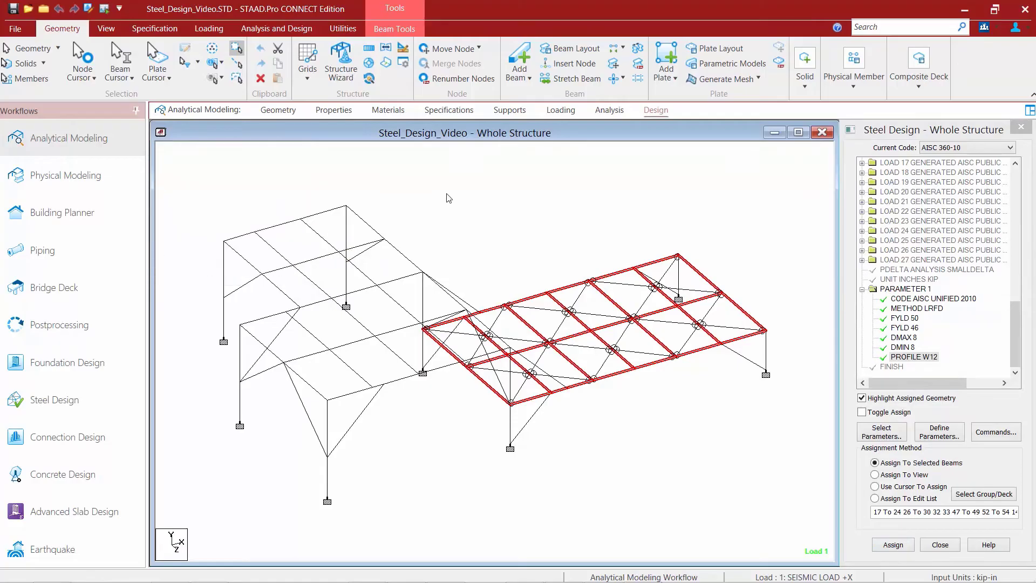
{"action": "left_click", "coordinate": [874, 487]}
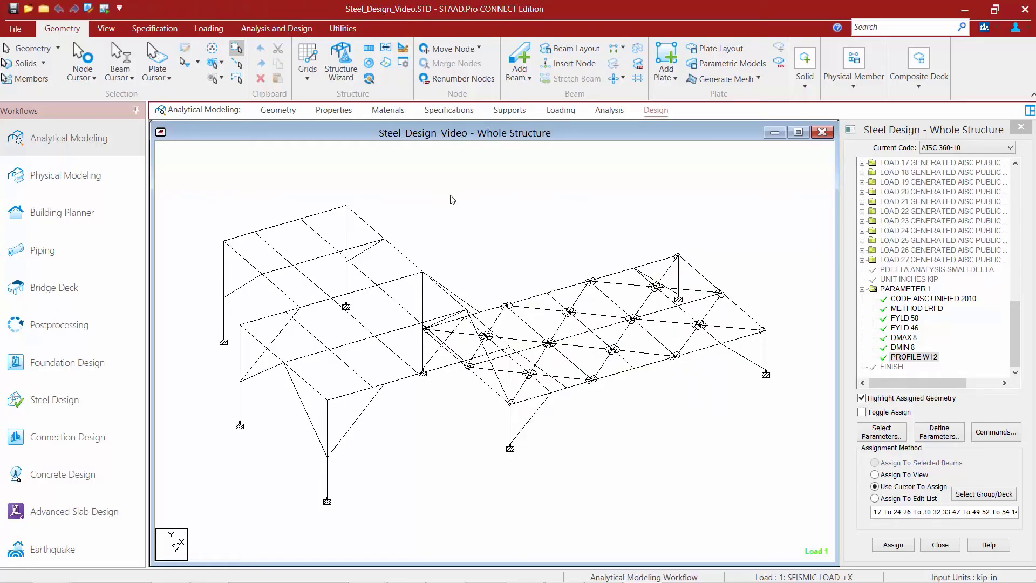
{"action": "mouse_move", "coordinate": [453, 199]}
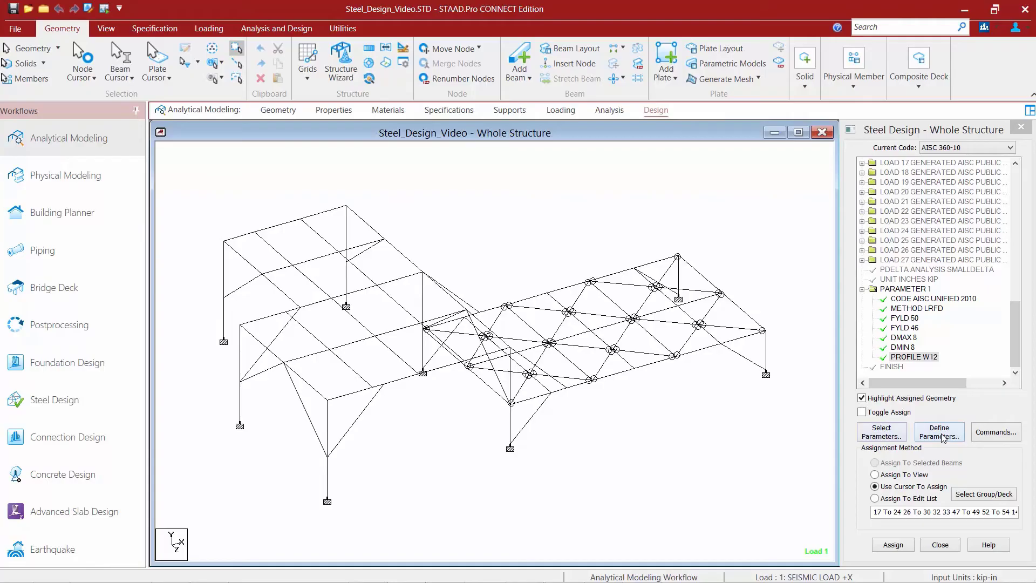
- Add a permissible RATIO of 0.9 to the steel design parameter set
{"action": "left_click", "coordinate": [938, 432]}
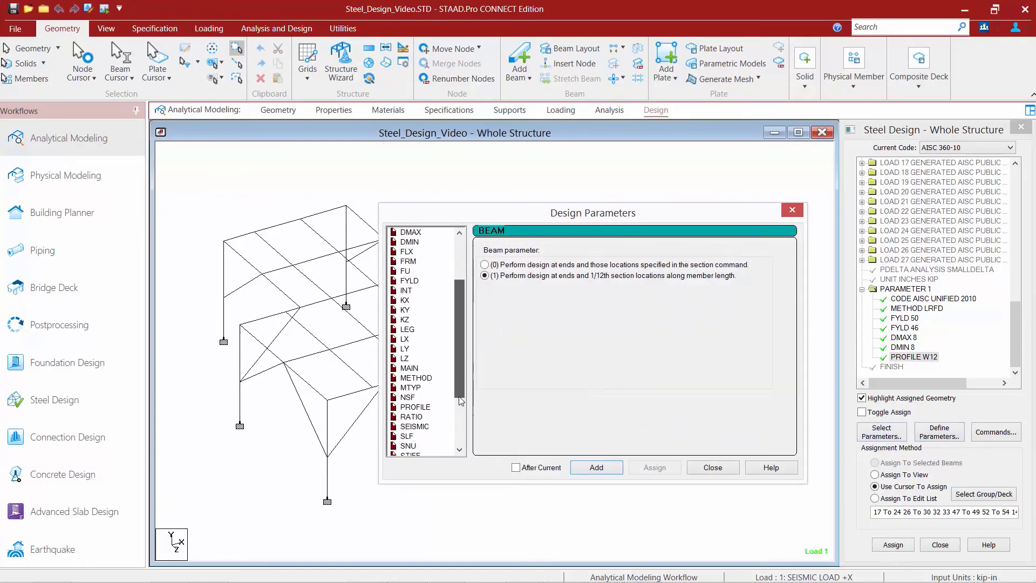
{"action": "scroll", "scroll_direction": "down", "scroll_amount": 3}
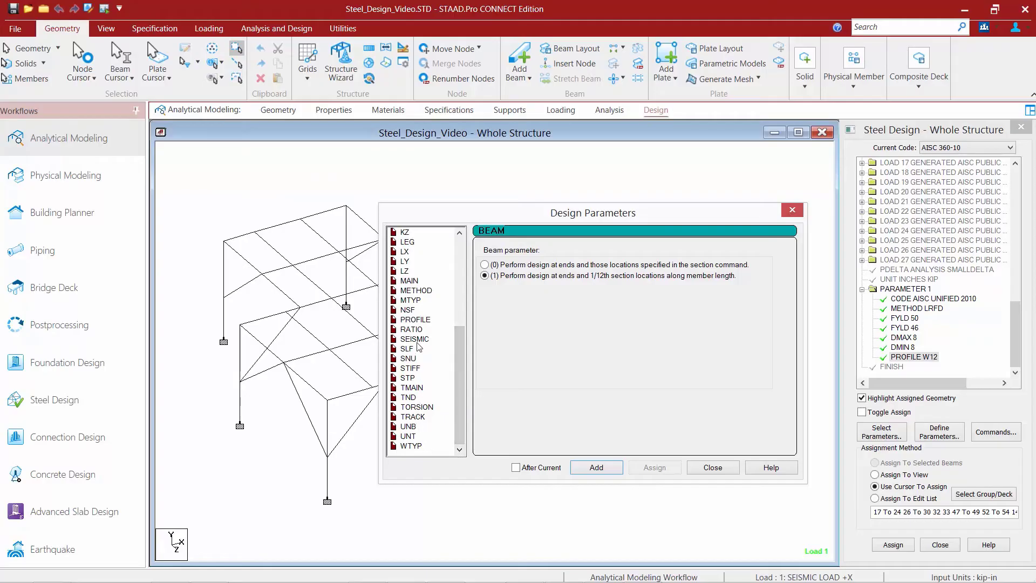
{"action": "left_click", "coordinate": [411, 329]}
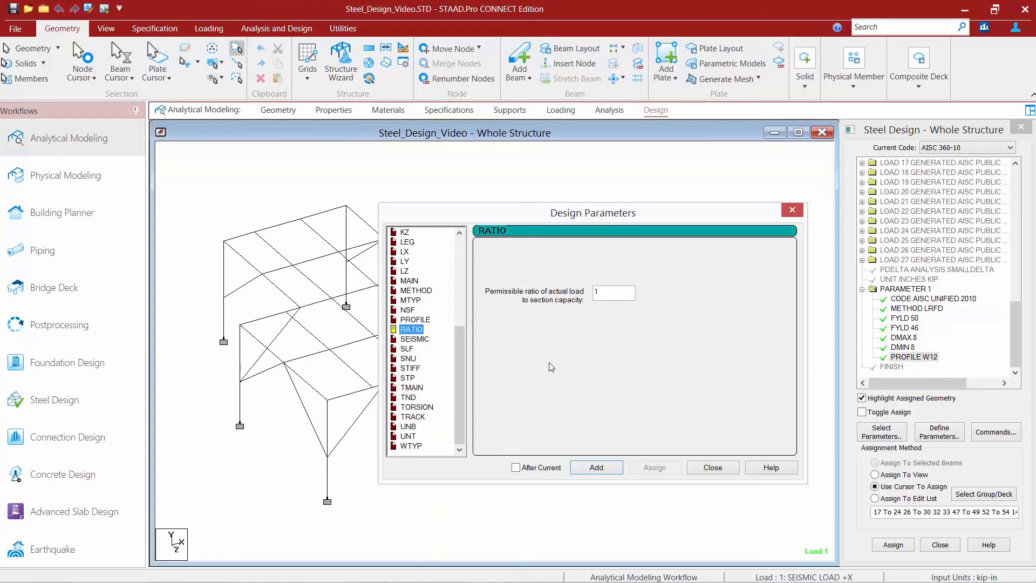
{"action": "left_click", "coordinate": [610, 293]}
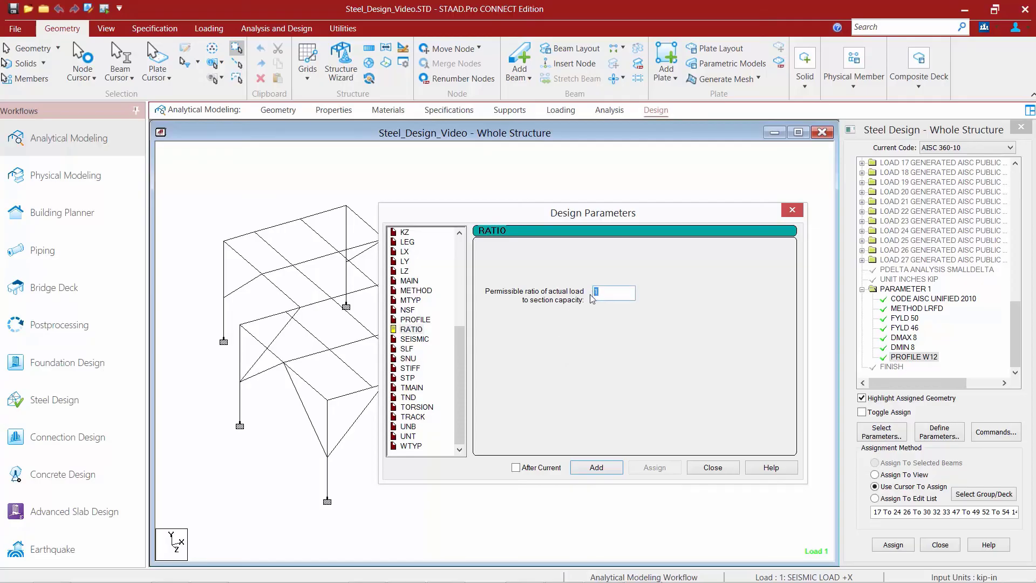
{"action": "type", "text": "0.9"}
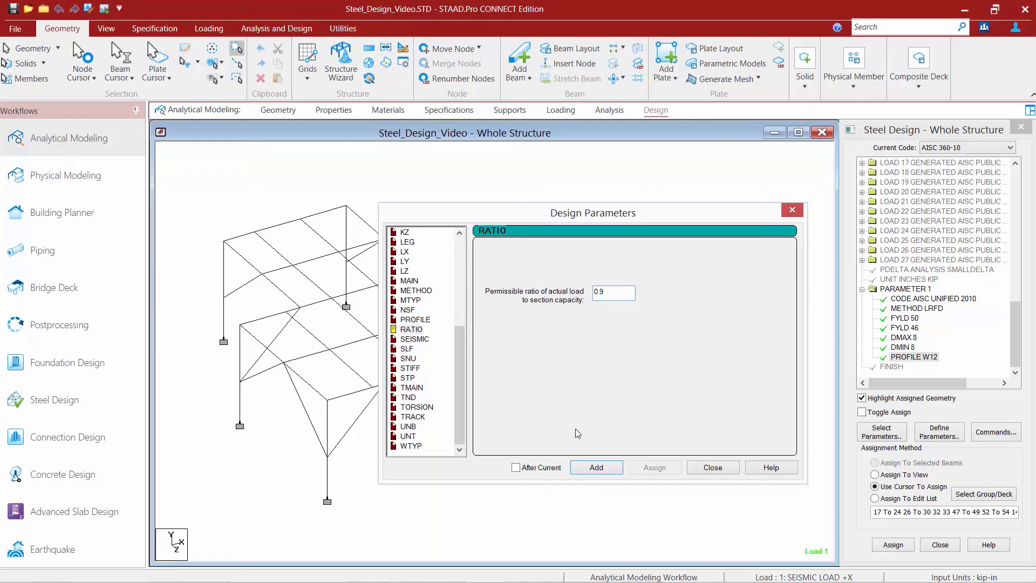
{"action": "left_click", "coordinate": [594, 468]}
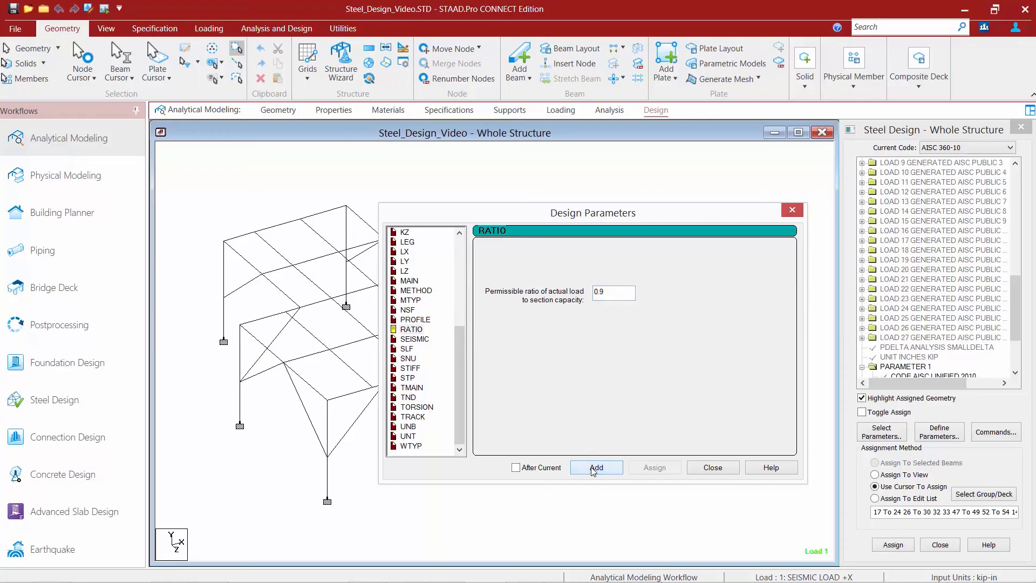
{"action": "left_click", "coordinate": [595, 467]}
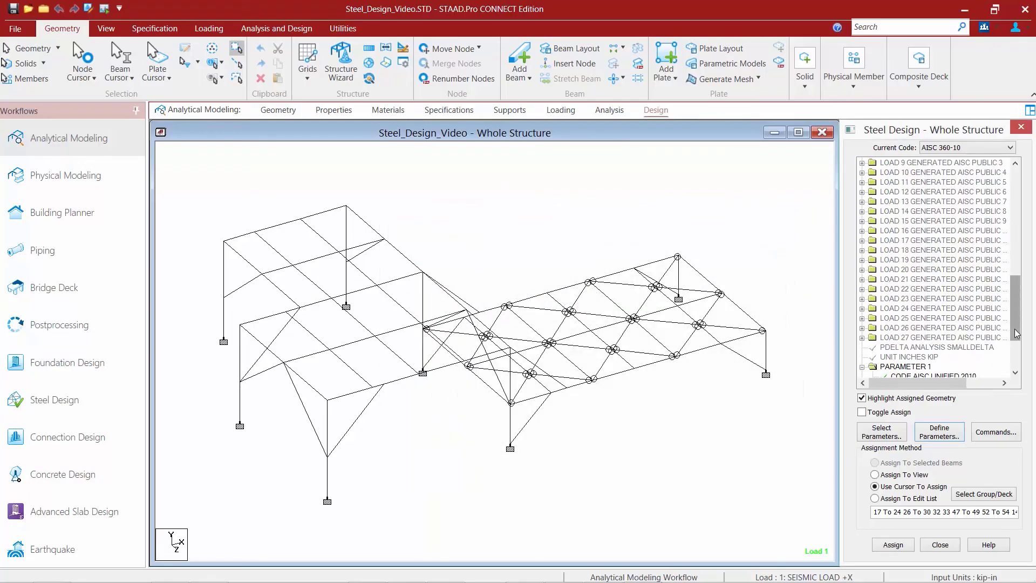
- Select all W12X26, HSST8X8X0.5 and L12012022 members by section property for RATIO 0.9
{"action": "scroll", "scroll_direction": "down", "scroll_amount": 3}
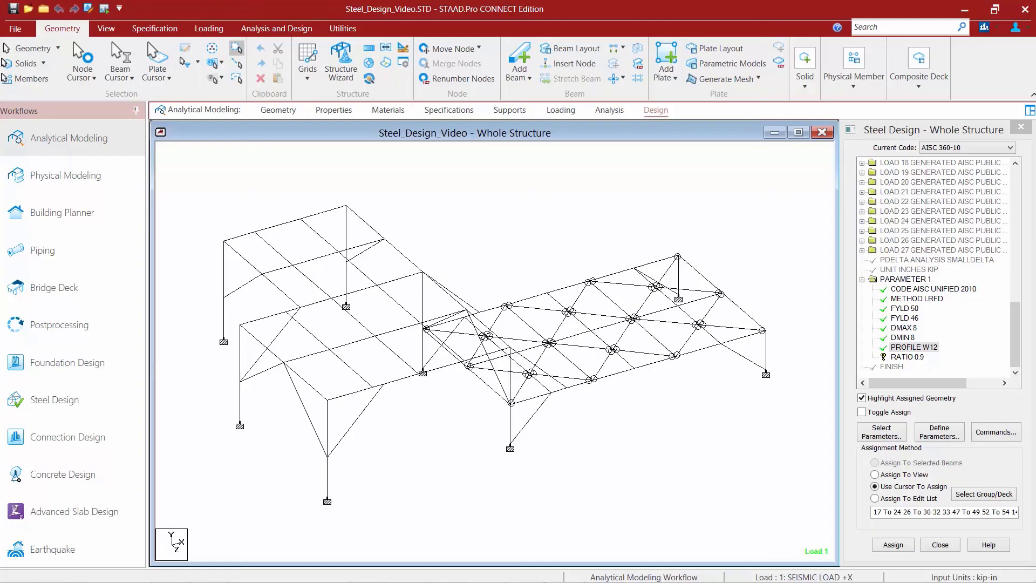
{"action": "mouse_move", "coordinate": [901, 385]}
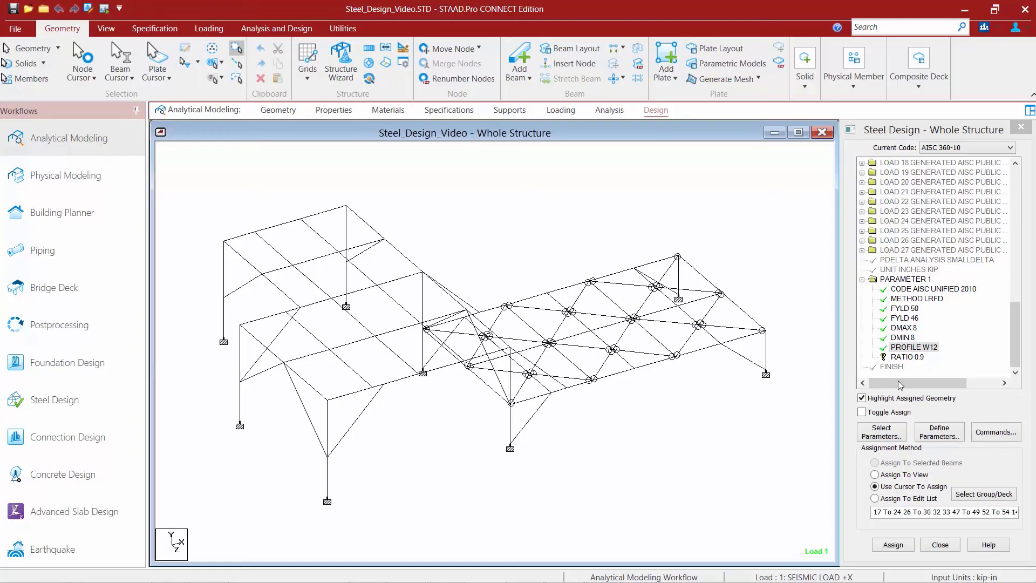
{"action": "left_click", "coordinate": [907, 357]}
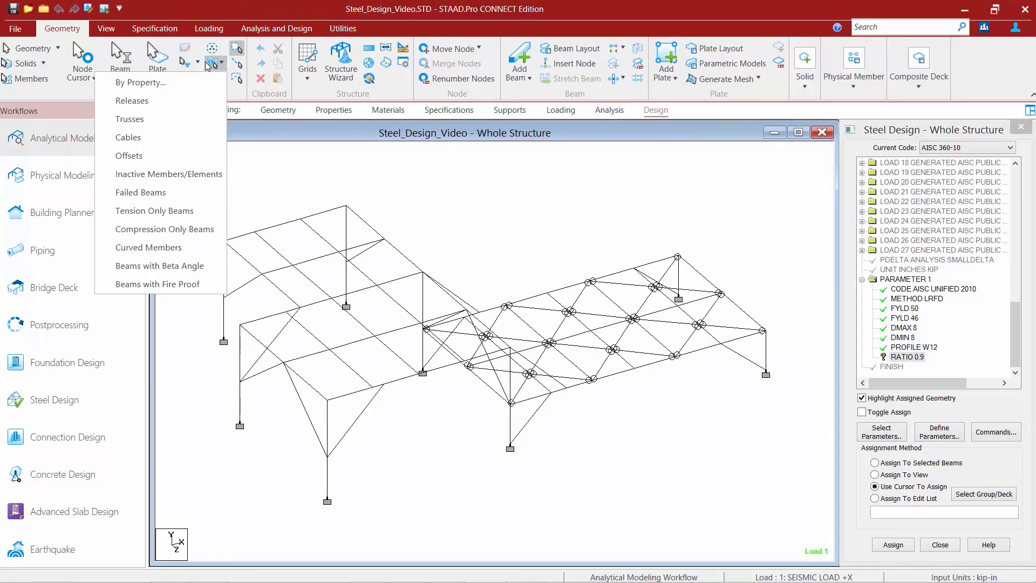
{"action": "left_click", "coordinate": [140, 82]}
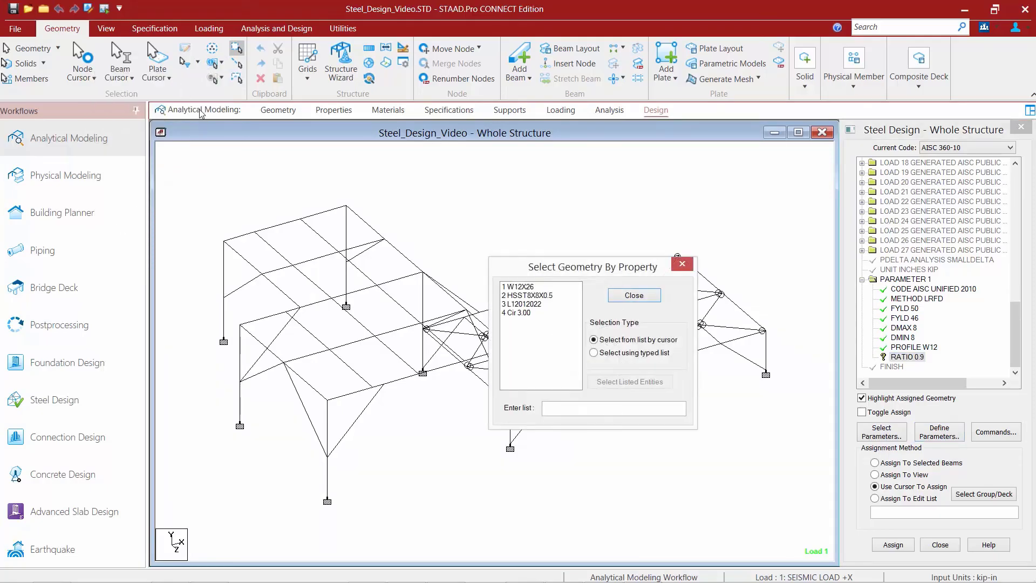
{"action": "left_click", "coordinate": [533, 288]}
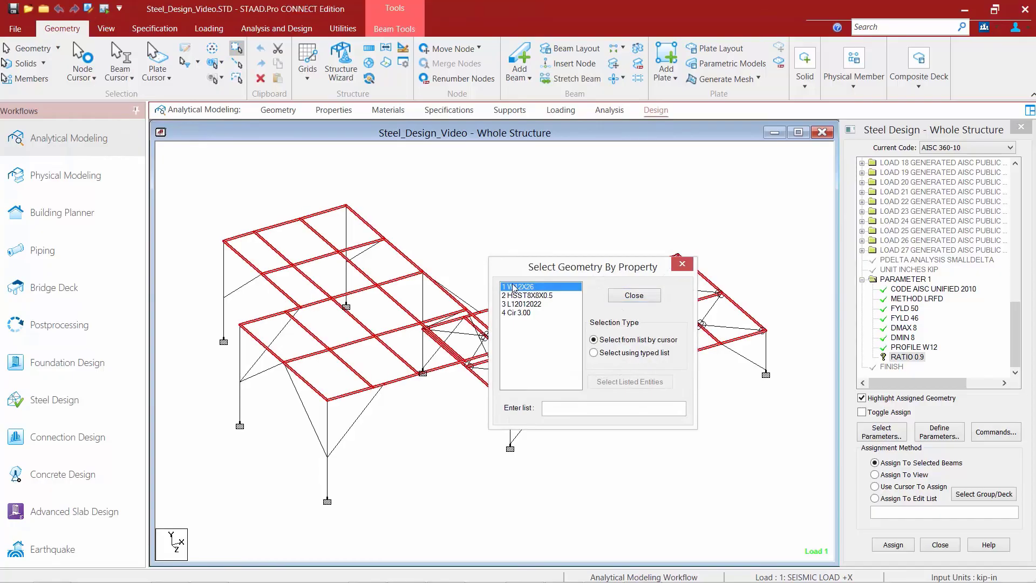
{"action": "left_click", "coordinate": [528, 296]}
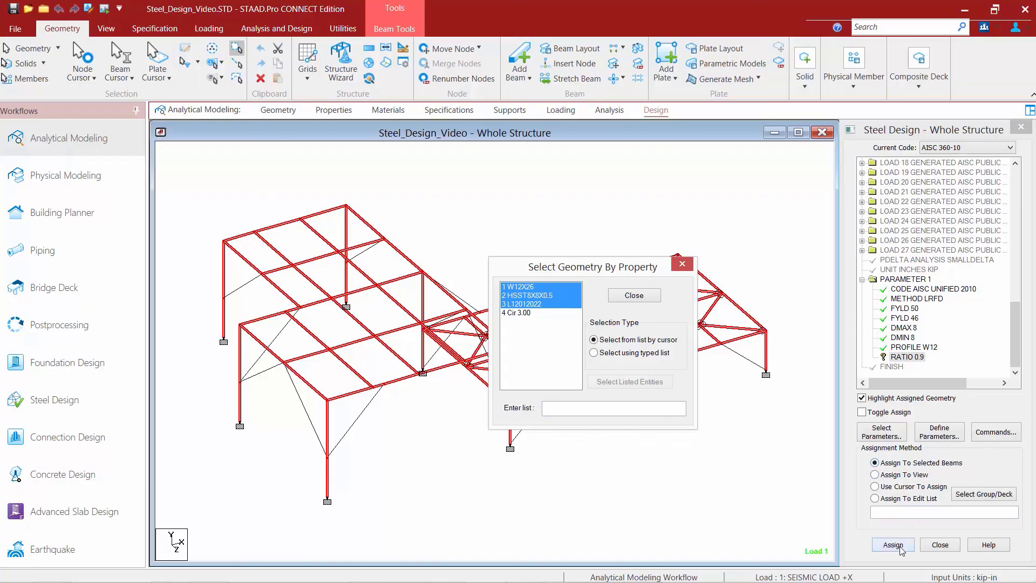
- Assign RATIO 0.9 to the selected members and save the modified structure
{"action": "left_click", "coordinate": [893, 544]}
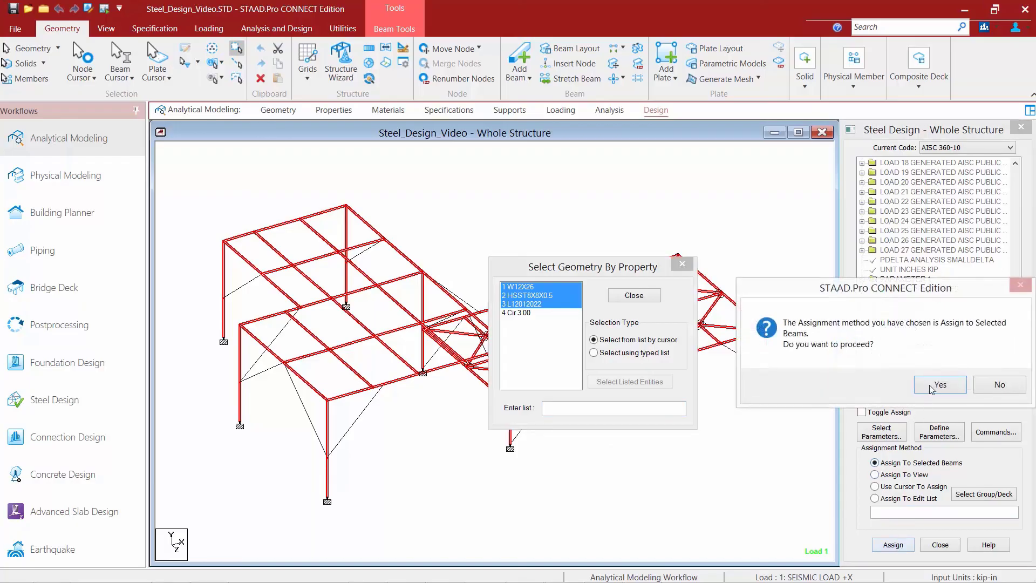
{"action": "left_click", "coordinate": [940, 384]}
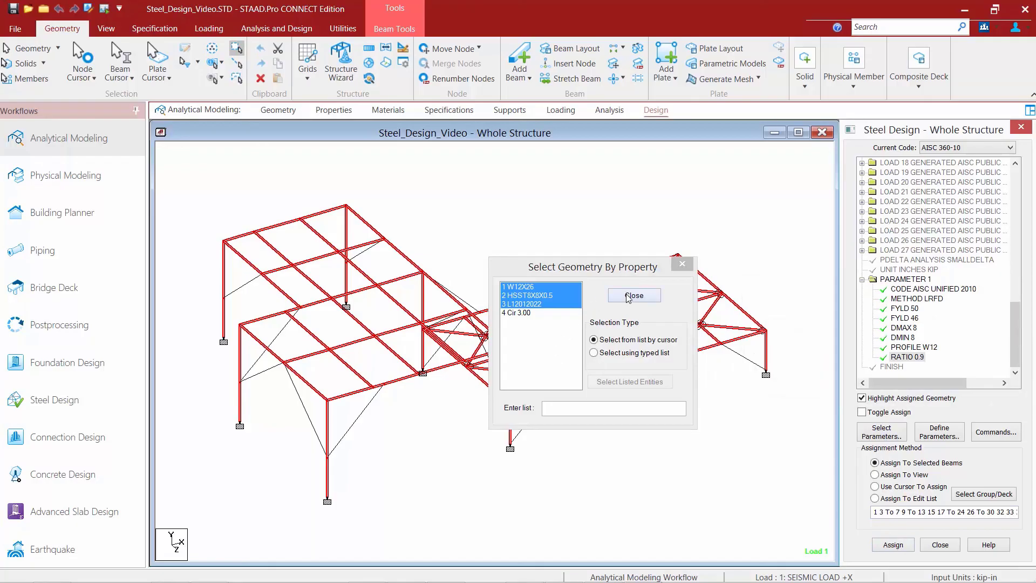
{"action": "left_click", "coordinate": [633, 295]}
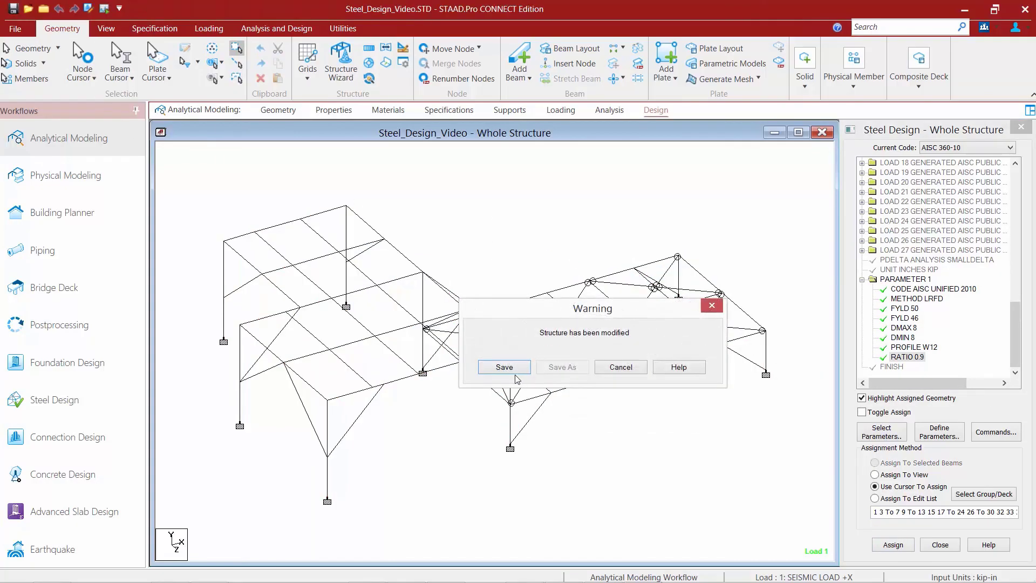
{"action": "left_click", "coordinate": [503, 367]}
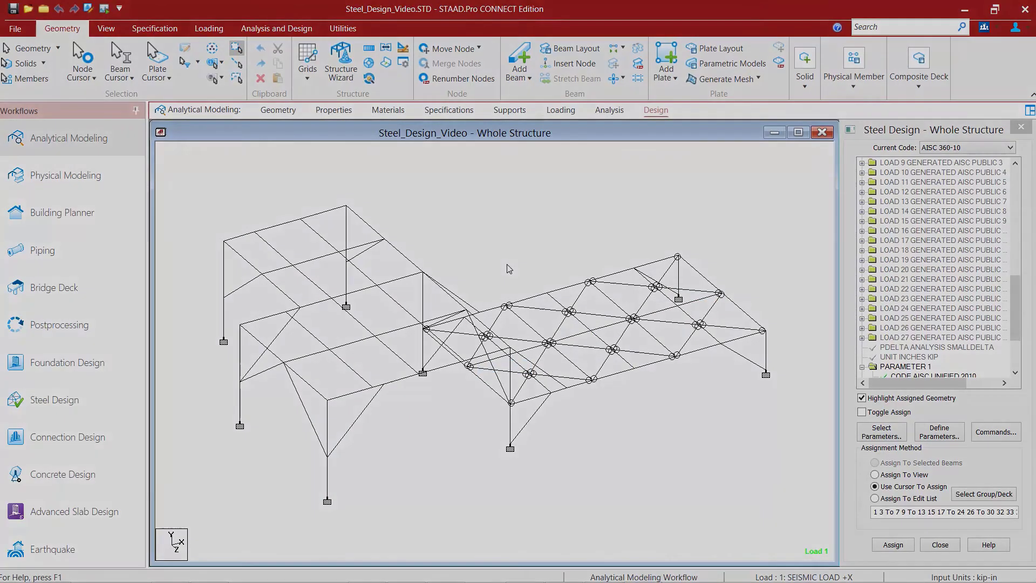